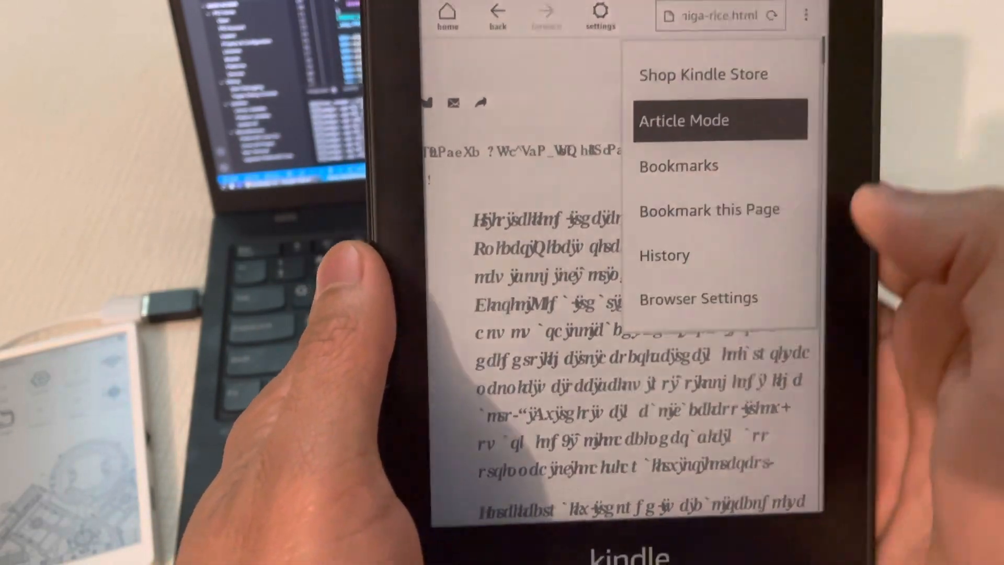
- Show the garbled page in the browser's simplified Article Mode view
left_click(683, 120)
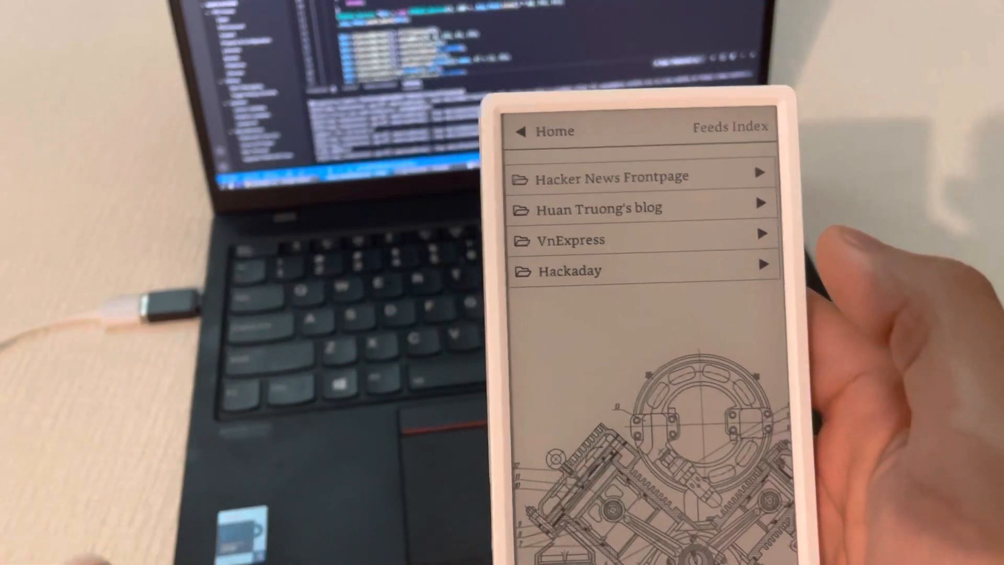
- Enter the Hacker News Frontpage feed from the Feeds Index
left_click(610, 177)
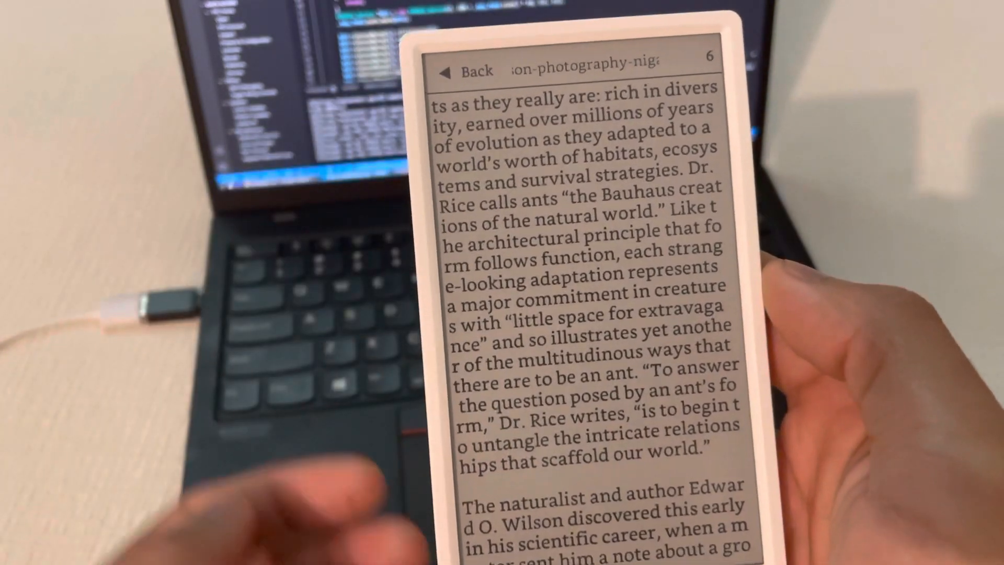
- Return from the ants story to the feeds, then start loading Hackaday's Queen Victoria's Secret teletype article
left_click(467, 70)
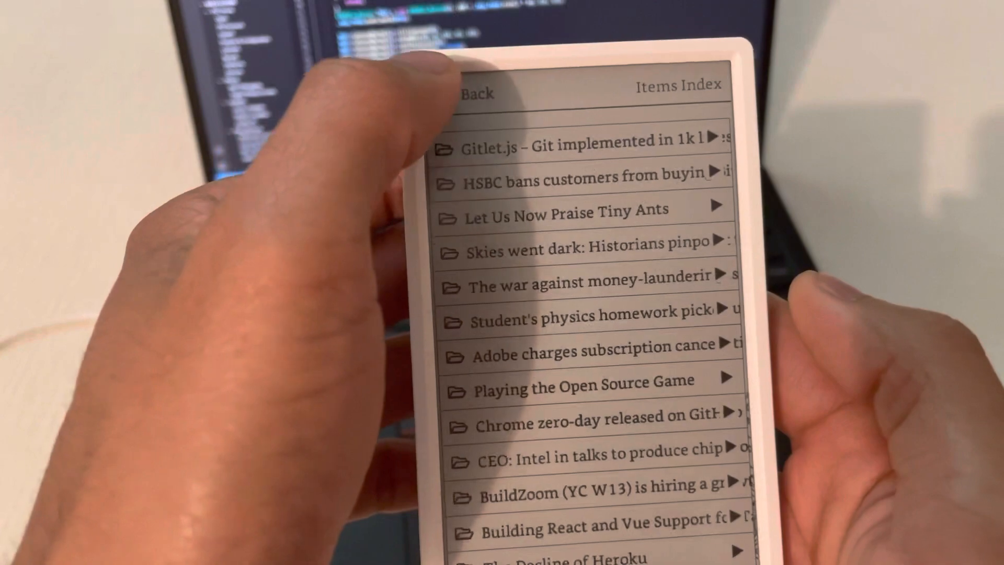
left_click(474, 91)
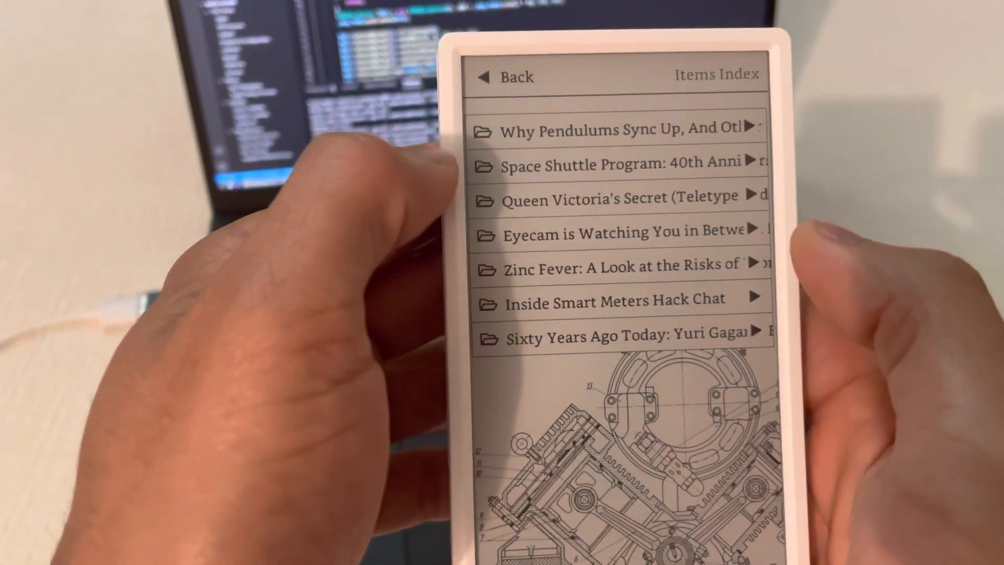
left_click(609, 199)
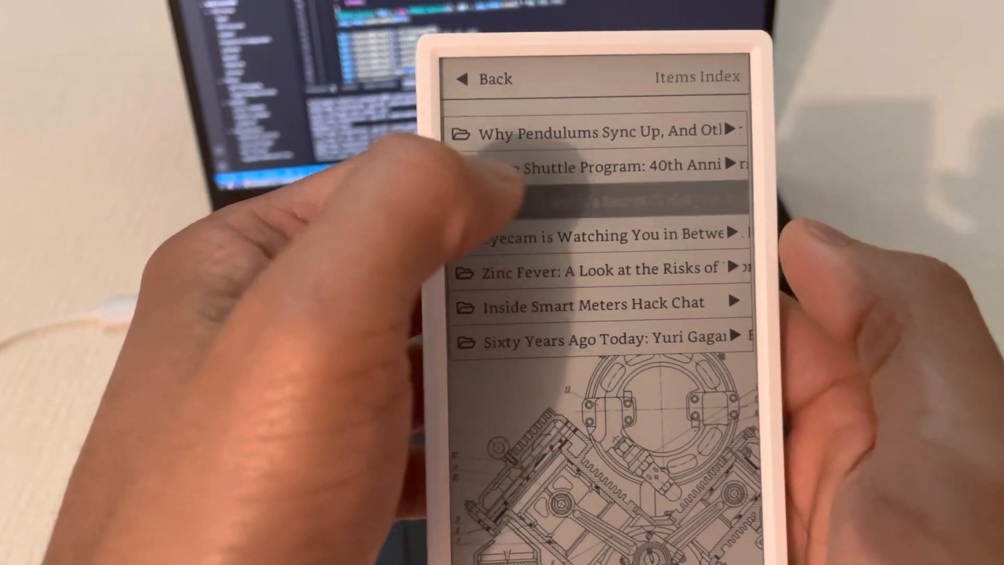
left_click(589, 200)
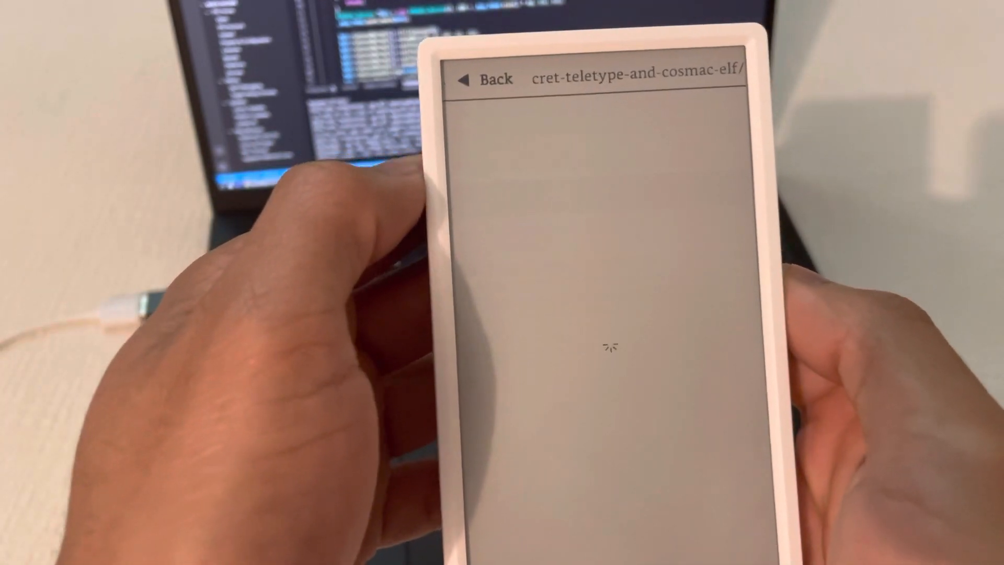